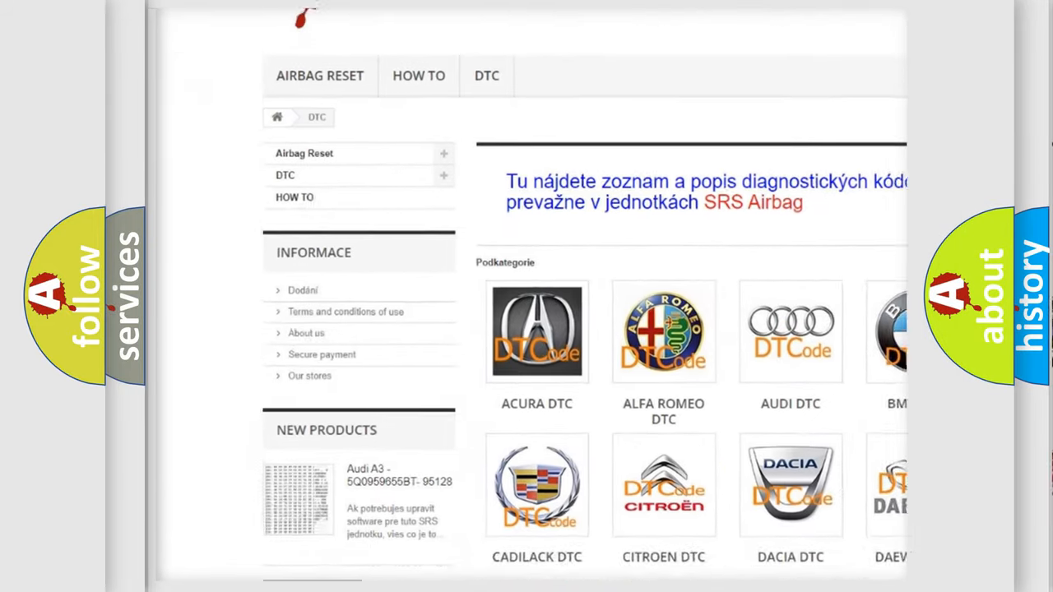
scroll(down, 3)
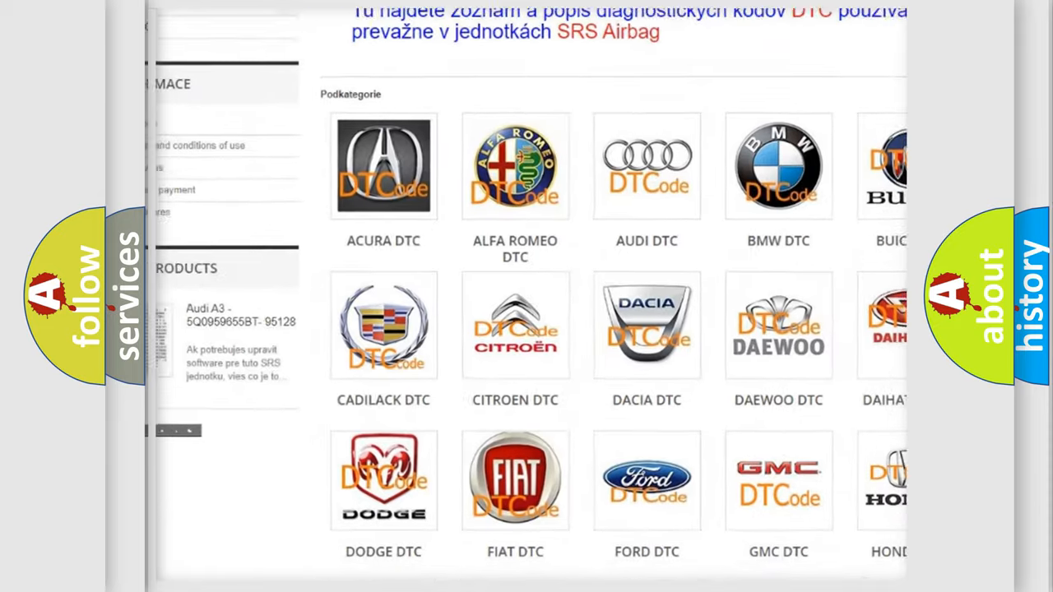
scroll(down, 3)
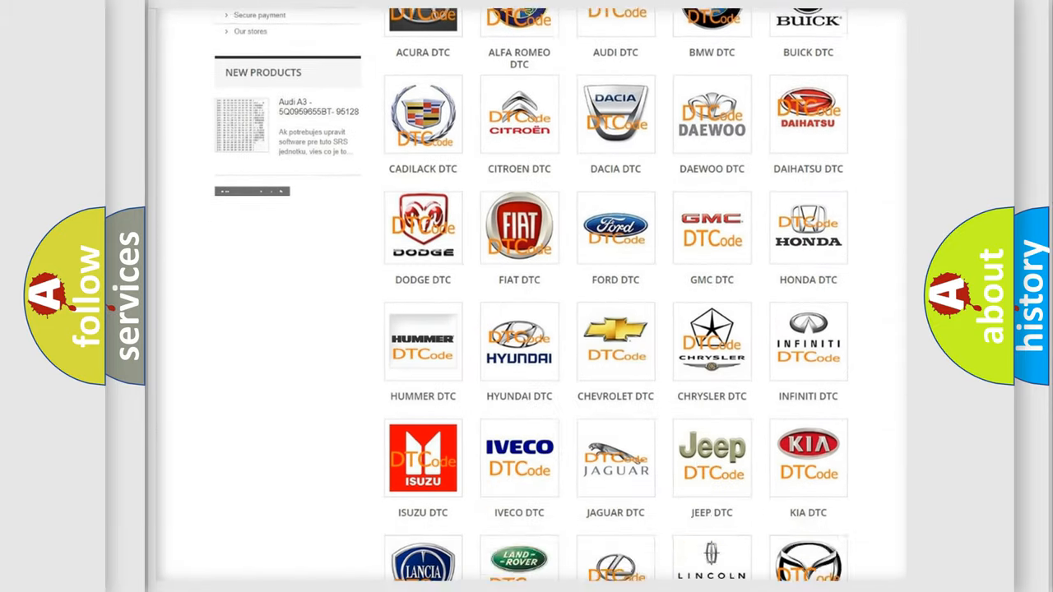
scroll(down, 3)
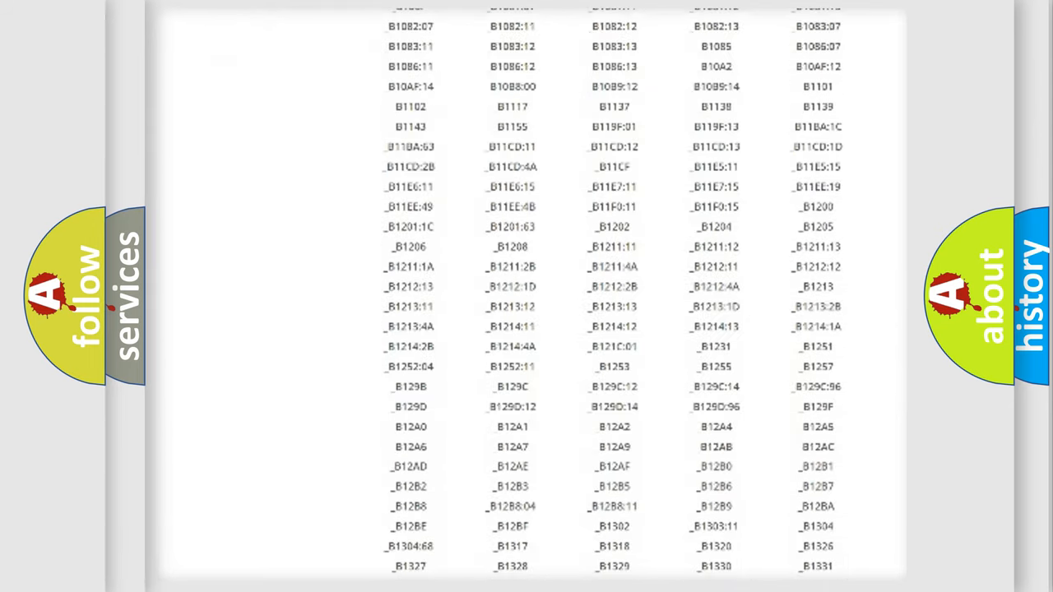
scroll(down, 3)
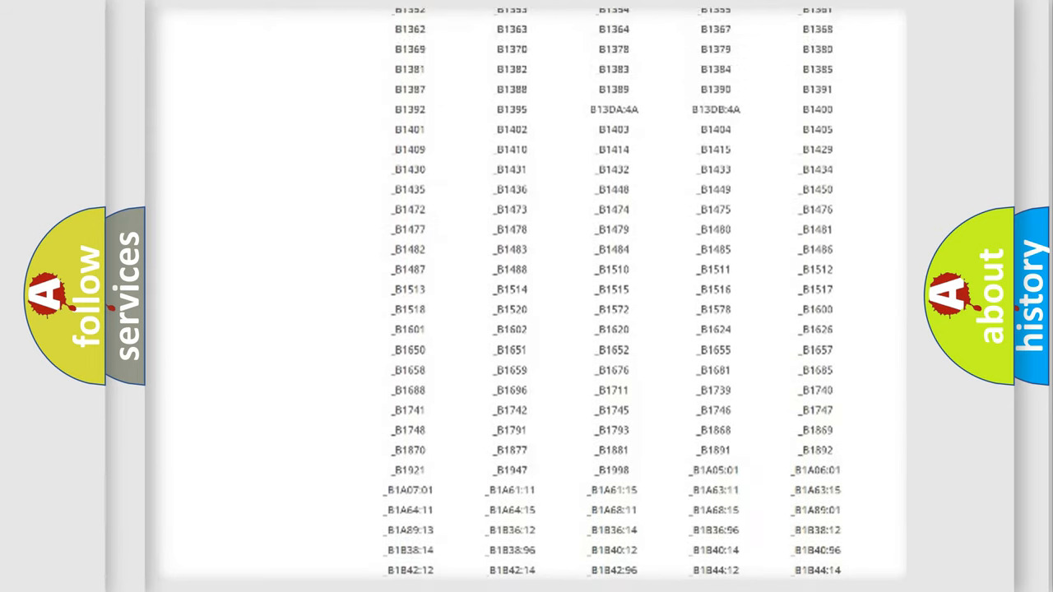